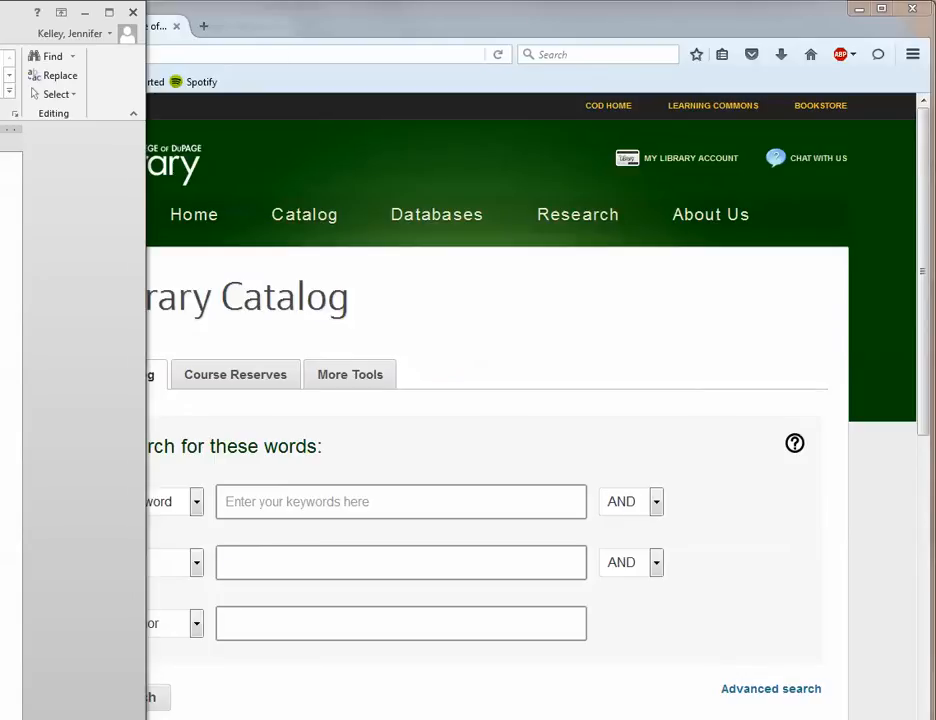
text(https://www.gutenberg.org/ebooks/52326)
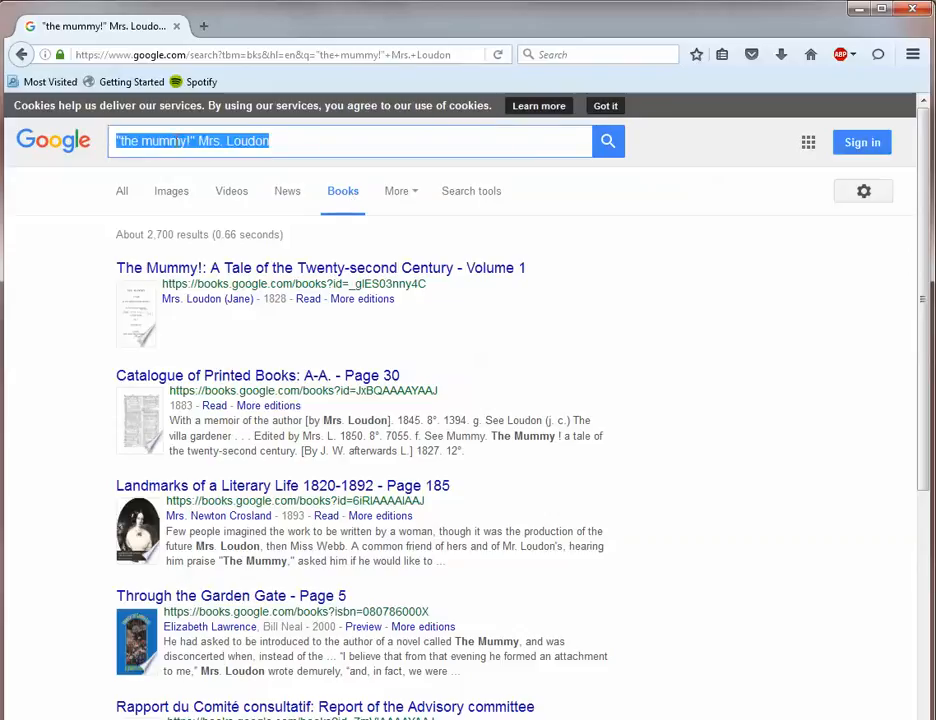
click(250, 54)
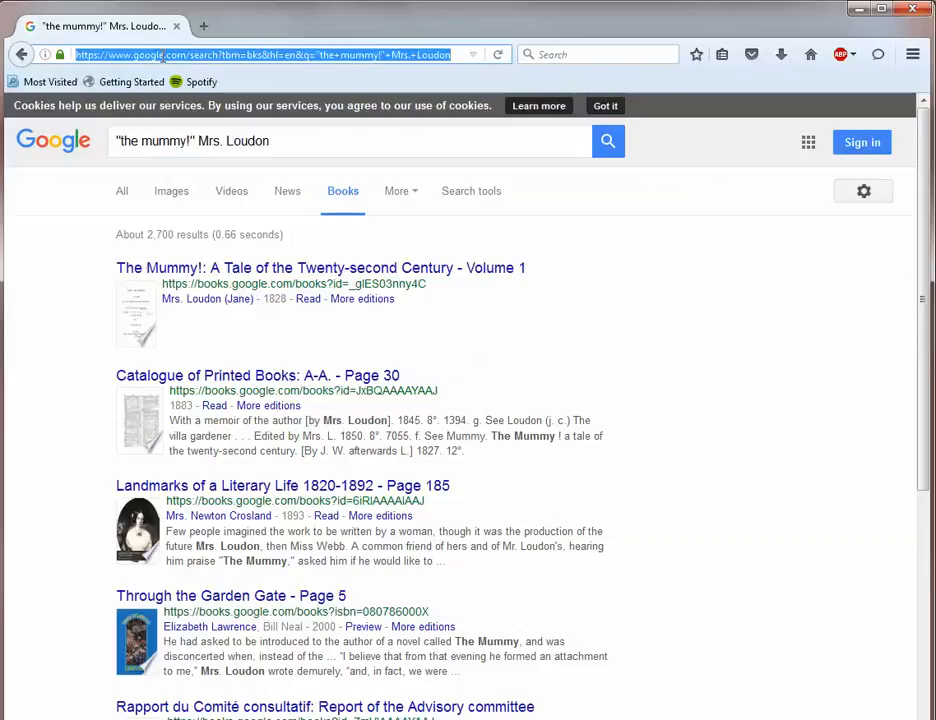
text(books.co)
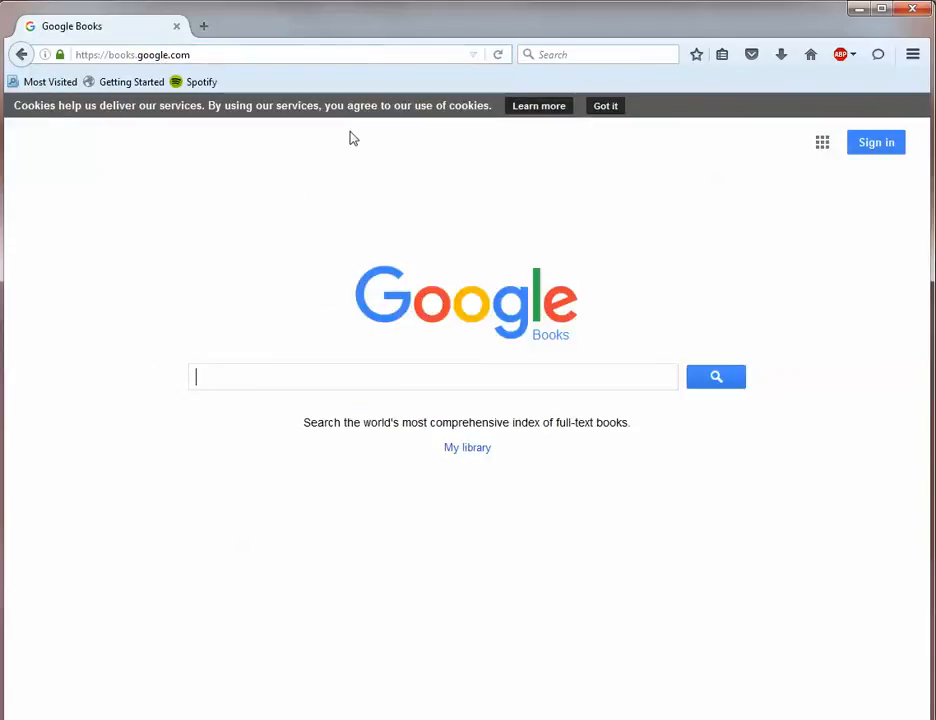
text("the mummy!" Mrs. Loudon)
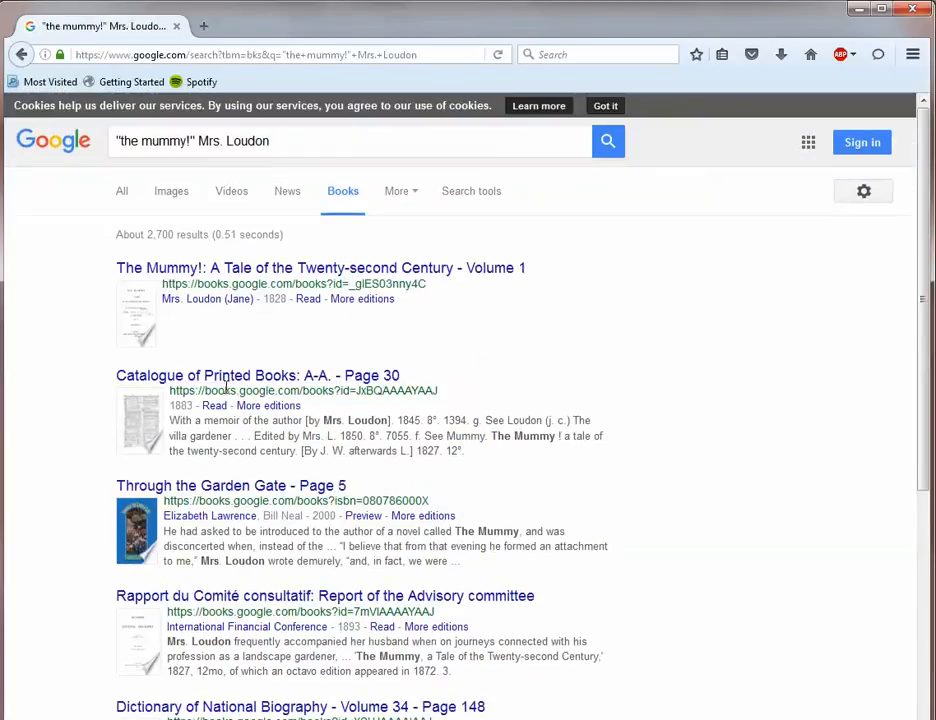
mouse_move(612, 364)
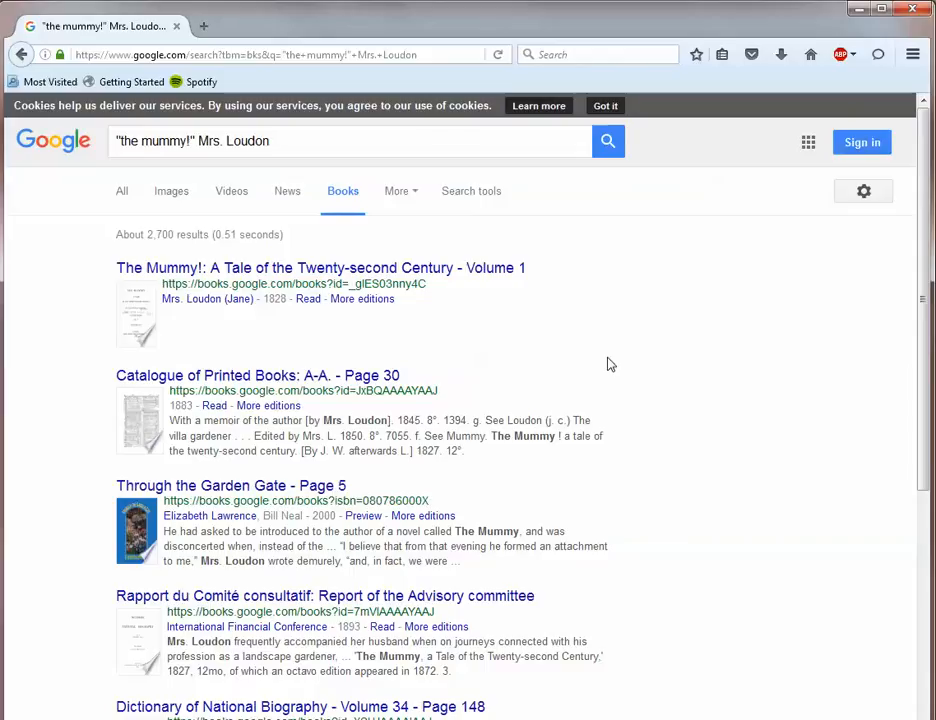
mouse_move(216, 404)
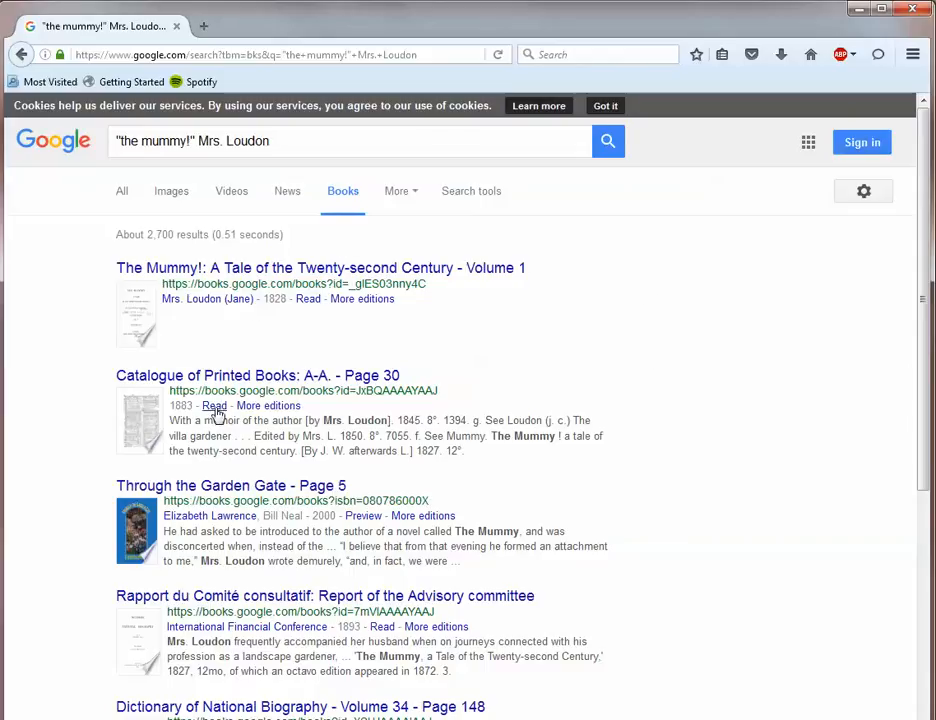
mouse_move(364, 516)
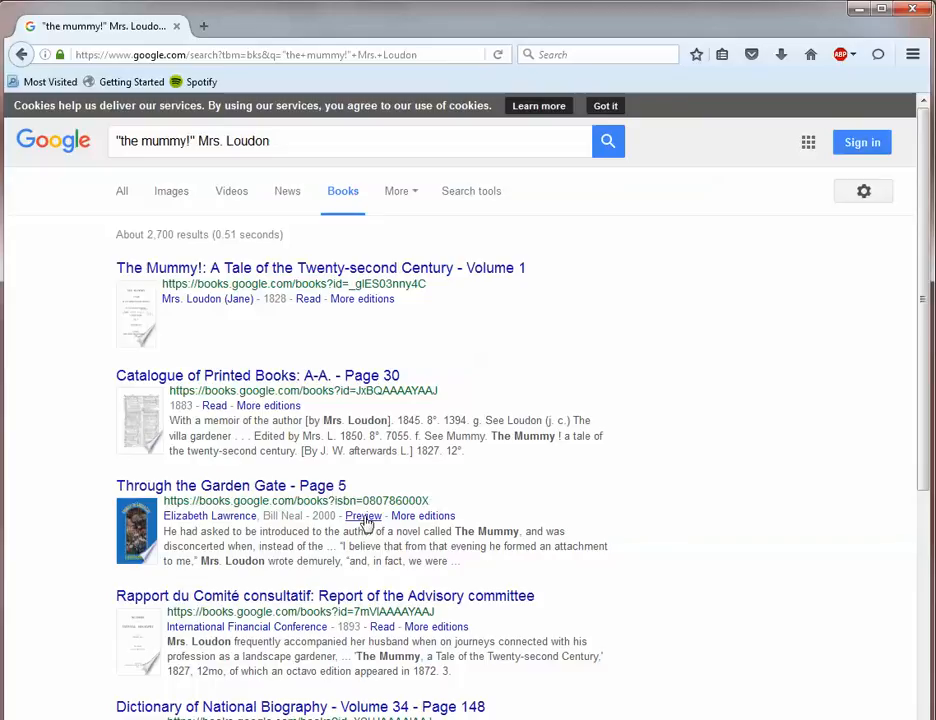
mouse_move(804, 424)
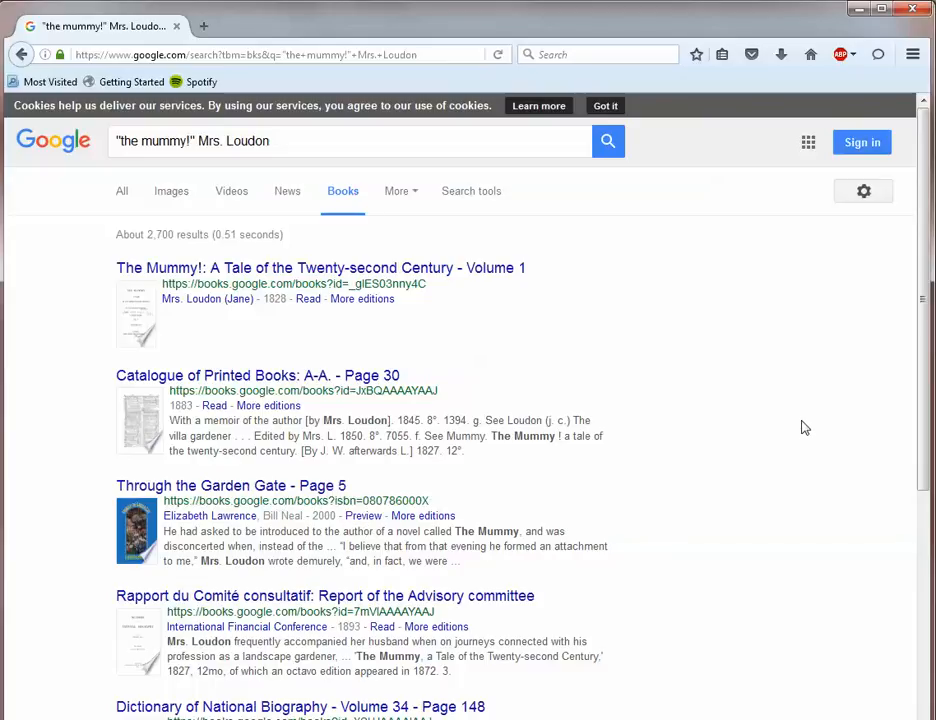
mouse_move(784, 322)
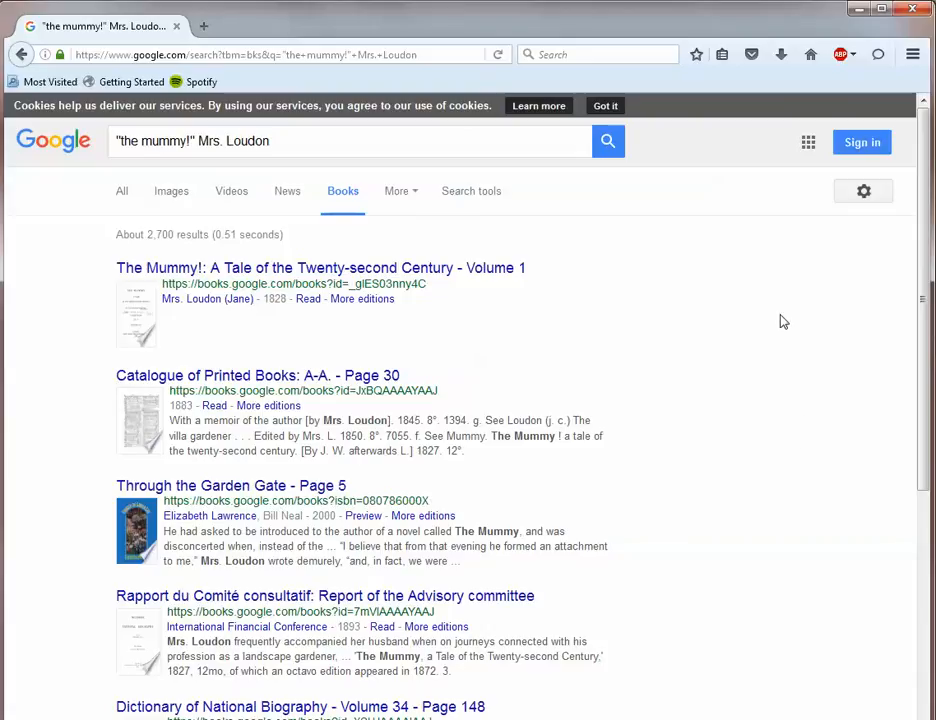
- Reveal the Google Books search options list via the gear icon
click(864, 192)
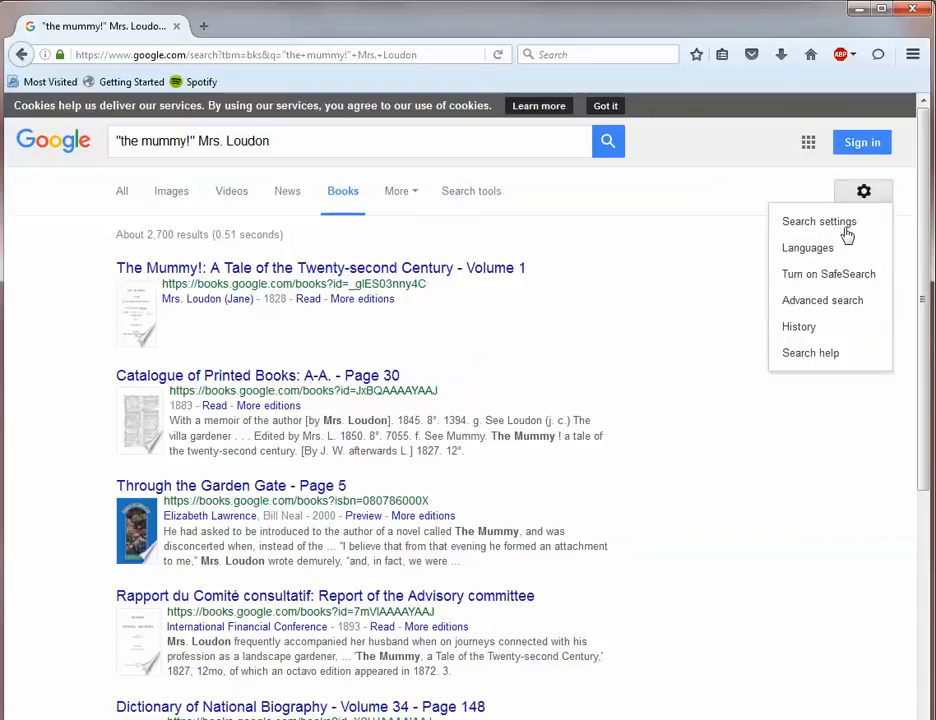
mouse_move(822, 300)
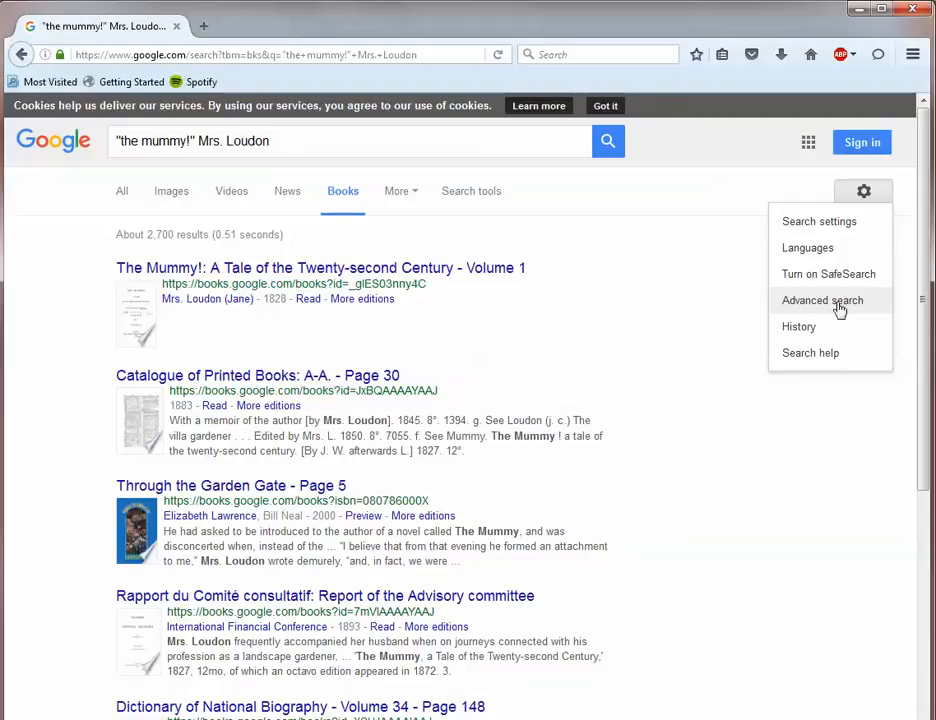
mouse_move(864, 192)
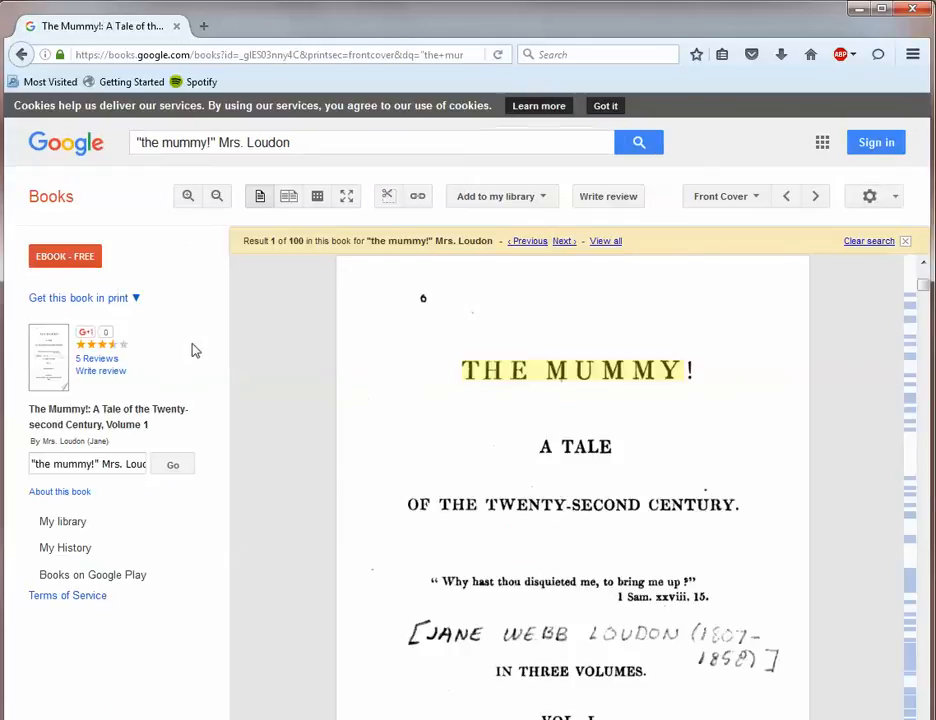
mouse_move(342, 384)
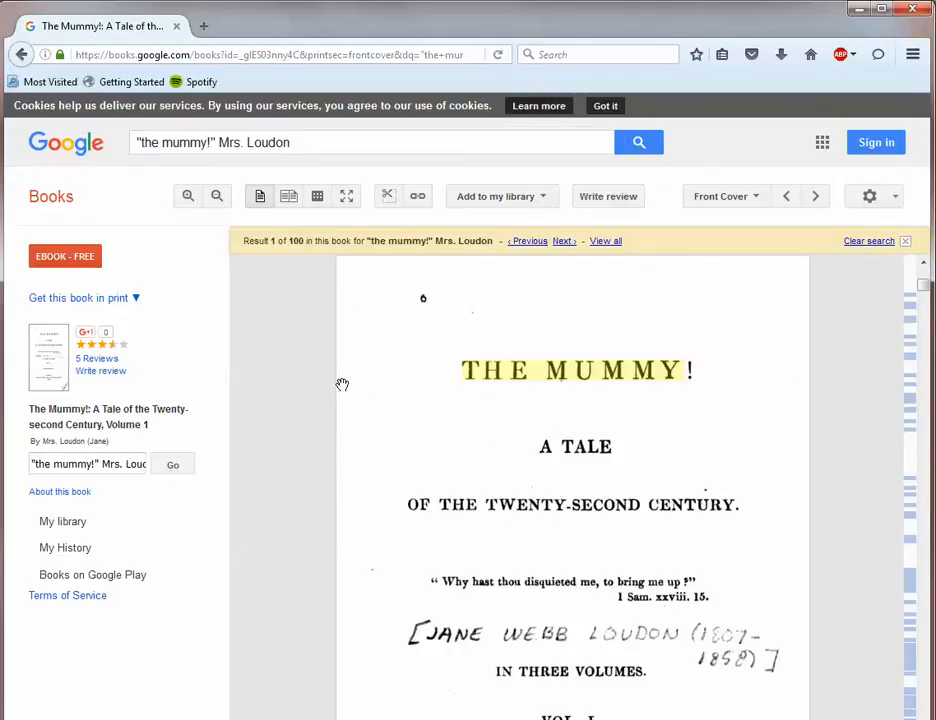
- Review the free ebook's download formats, then reach The Radio Planet's Gutenberg download page
click(64, 256)
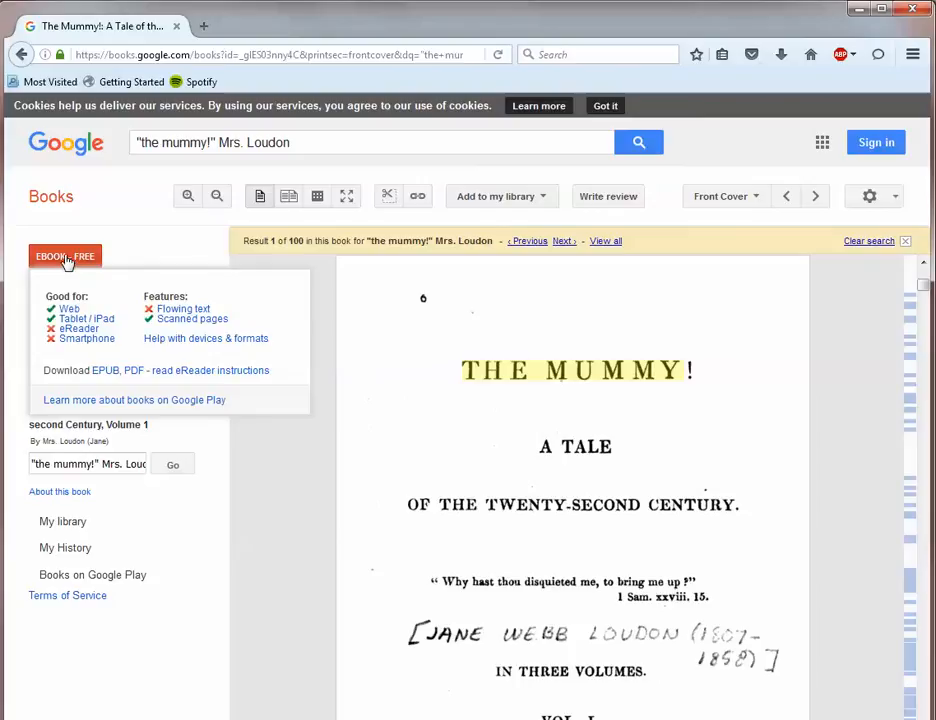
mouse_move(68, 276)
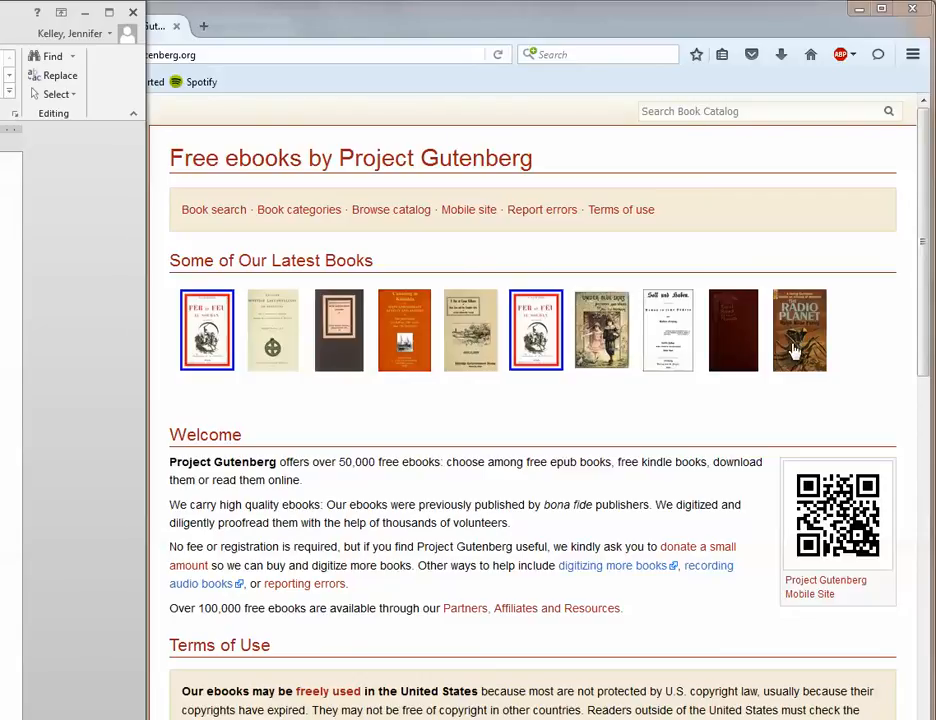
click(800, 330)
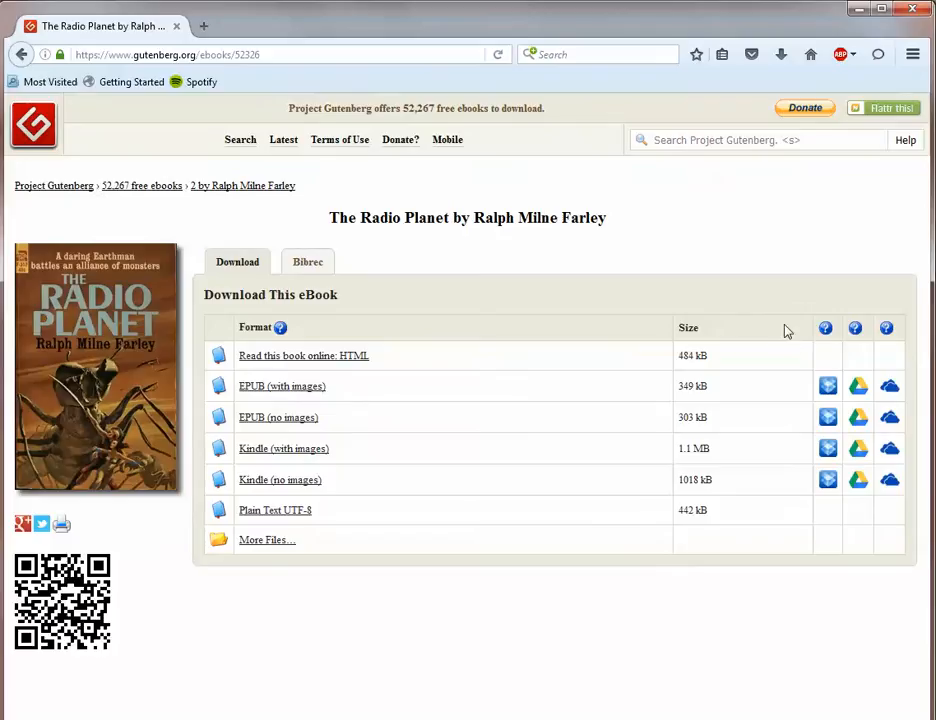
mouse_move(196, 648)
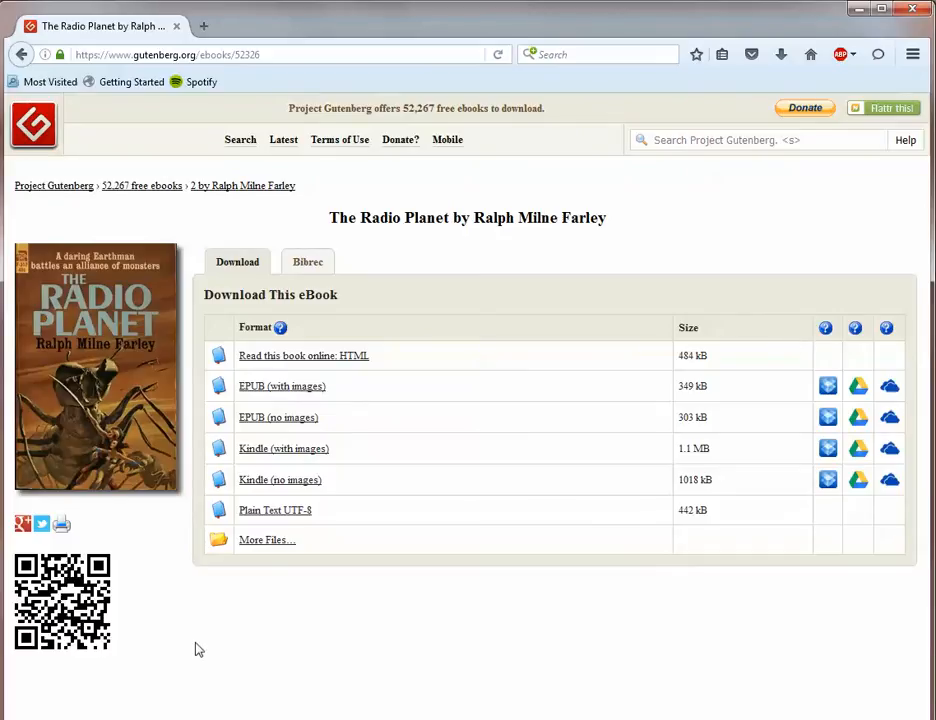